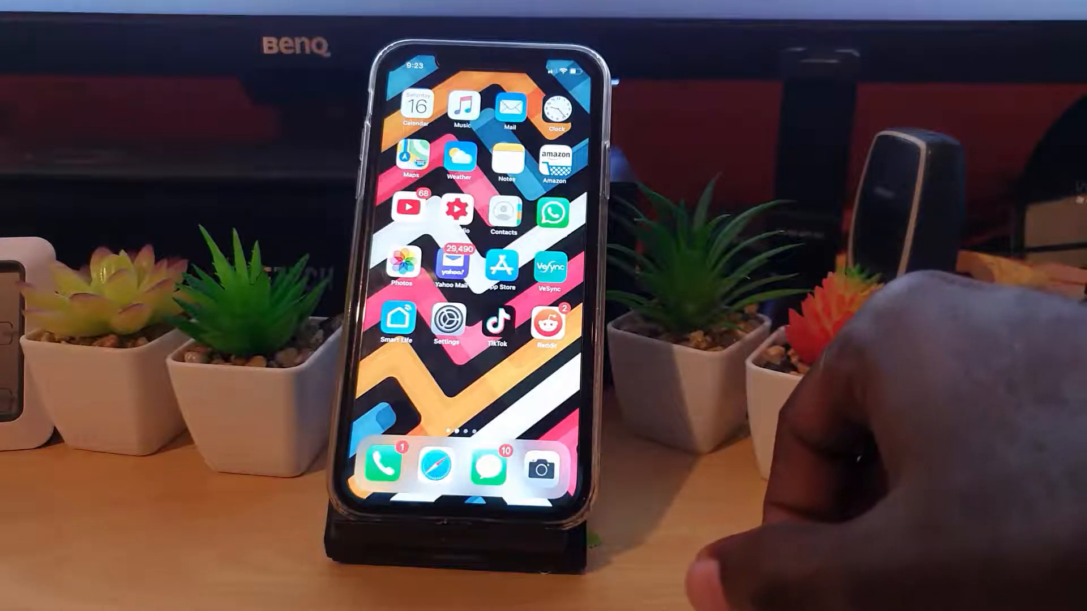
# Step: Open the latest saved Live Photo of the tree and rocky waterfall beach in Photos
pyautogui.click(496, 323)
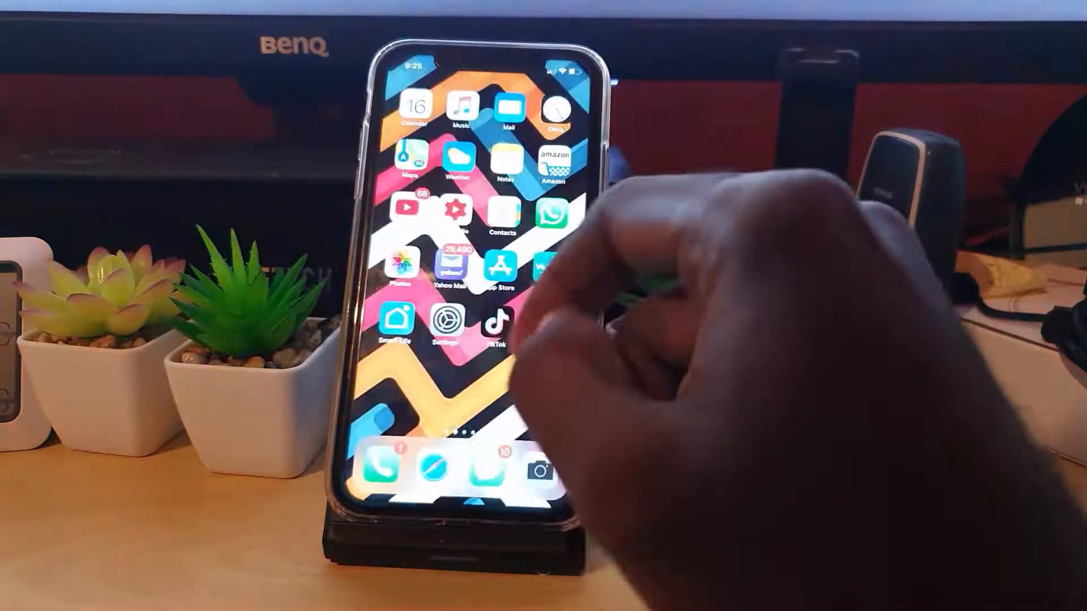
pyautogui.click(414, 265)
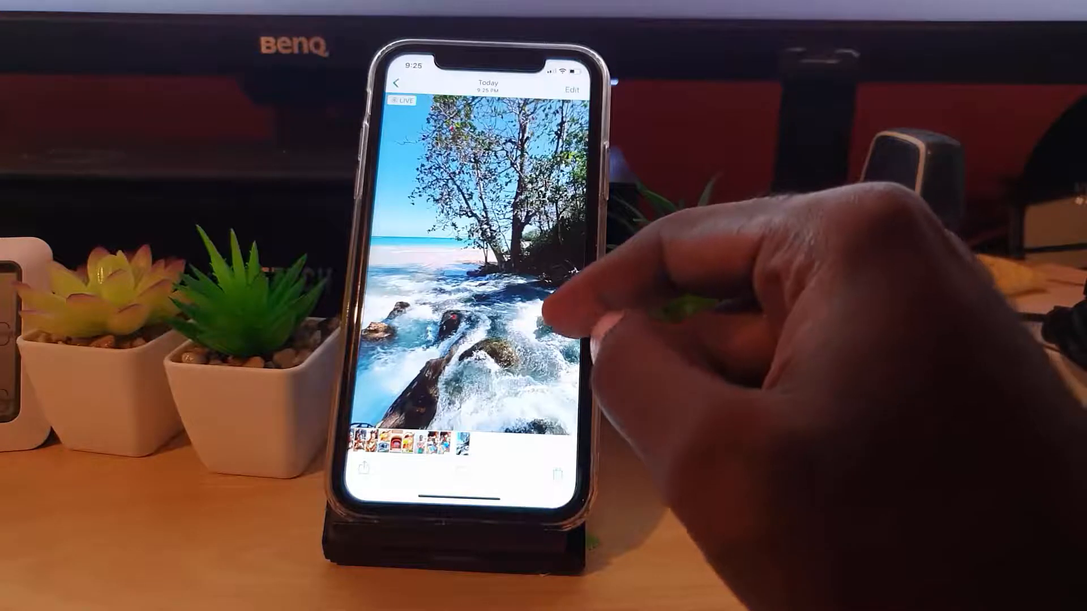